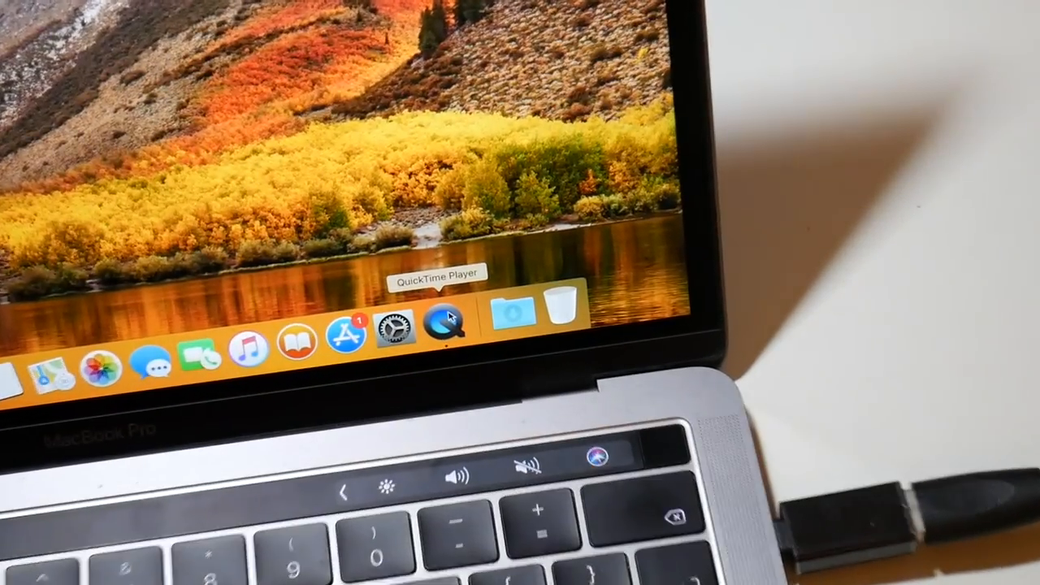
- Show QuickTime Player's Dock context menu with New Movie, Audio and Screen Recording options
{"action": "right_click", "coordinate": [443, 329]}
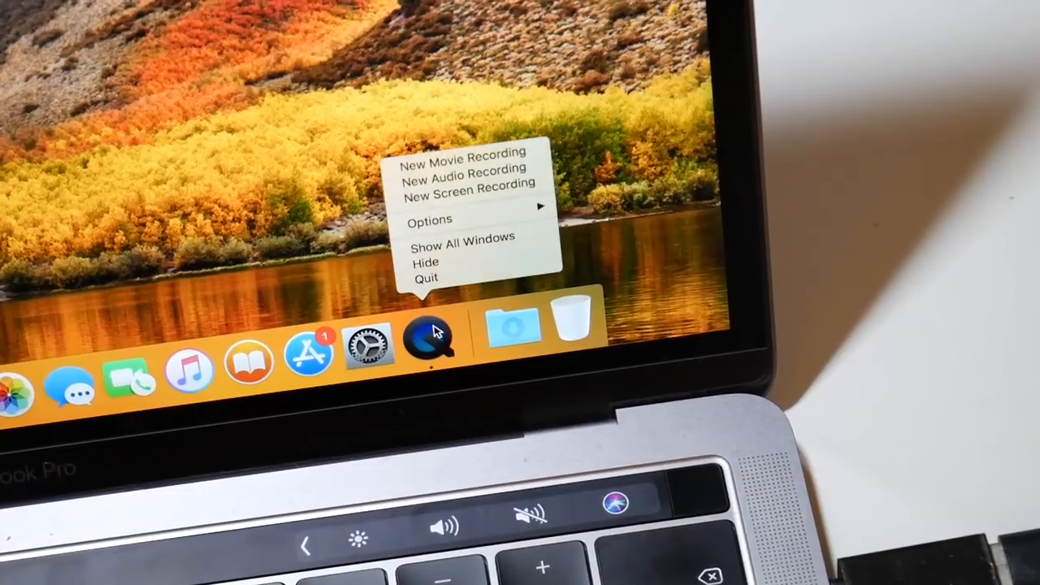